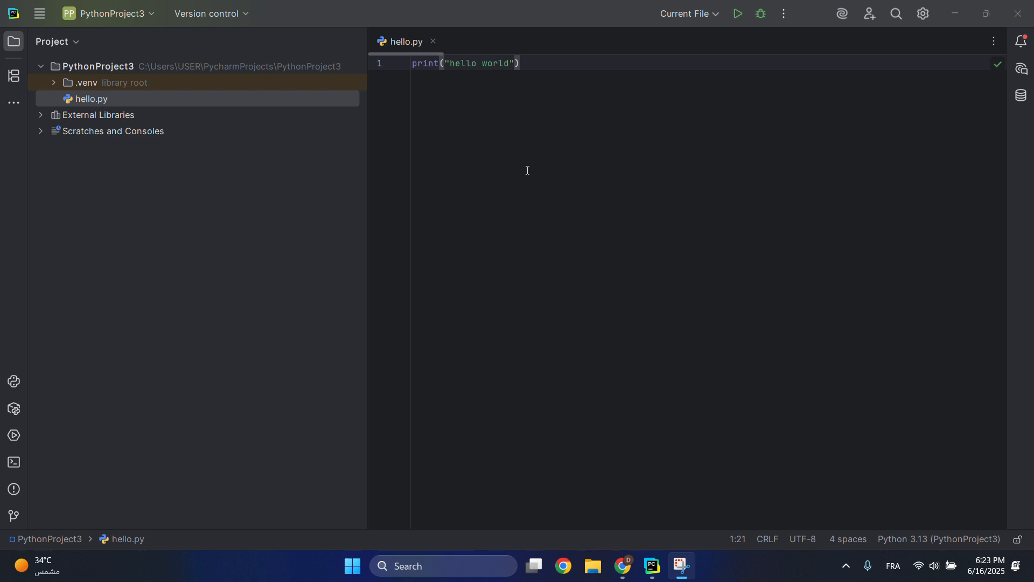
mouse_move(583, 168)
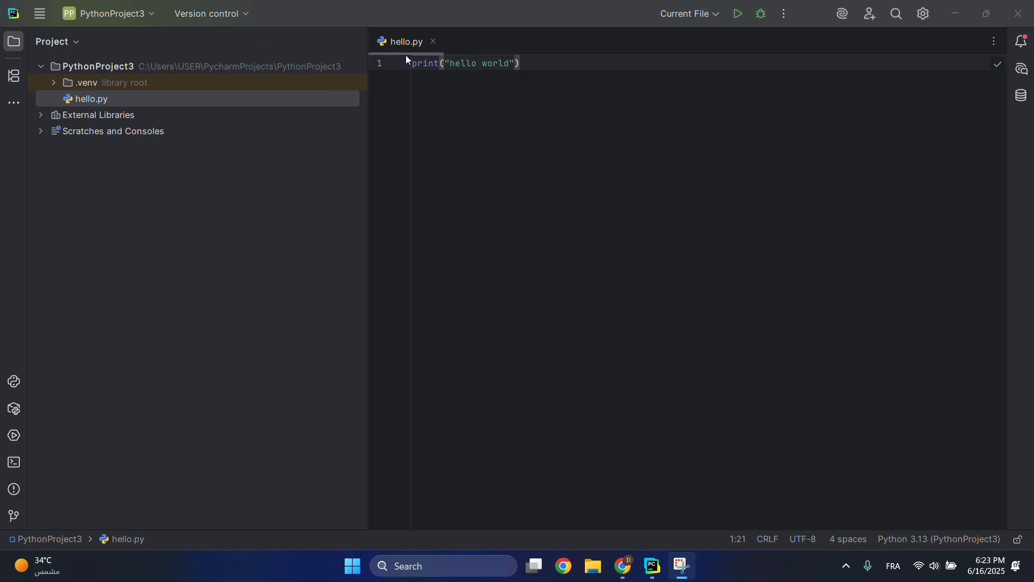
mouse_move(469, 64)
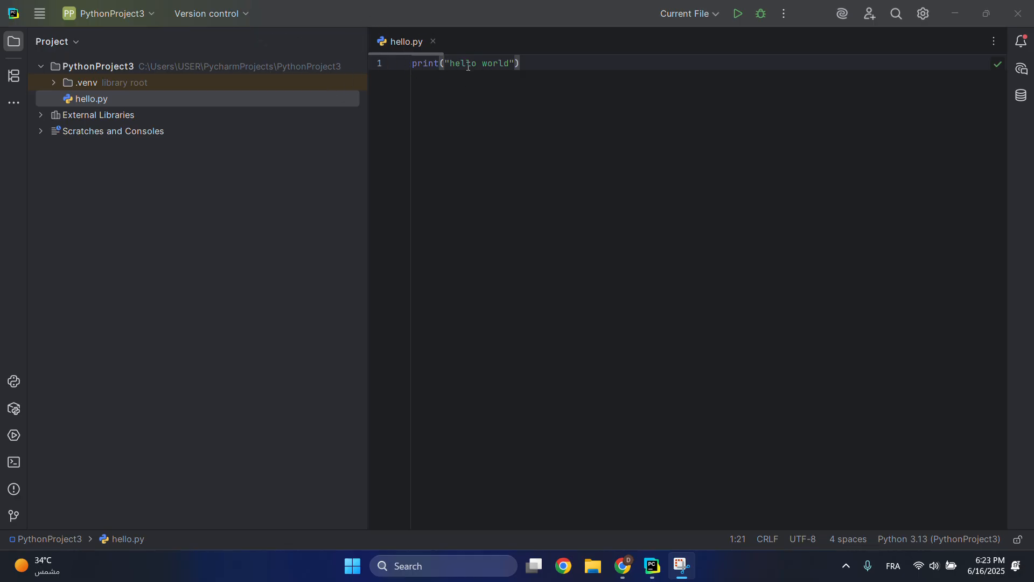
mouse_move(759, 227)
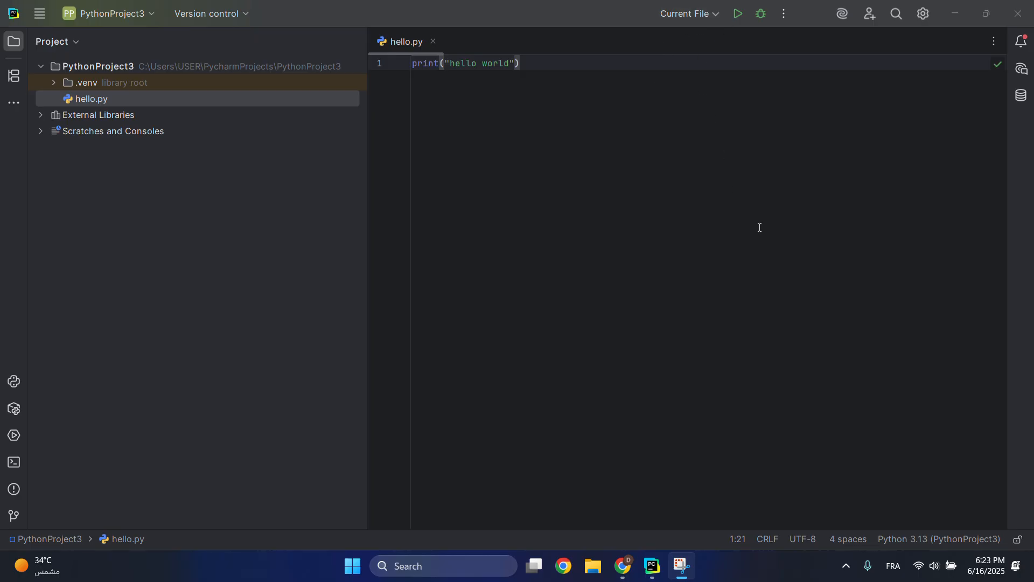
mouse_move(761, 238)
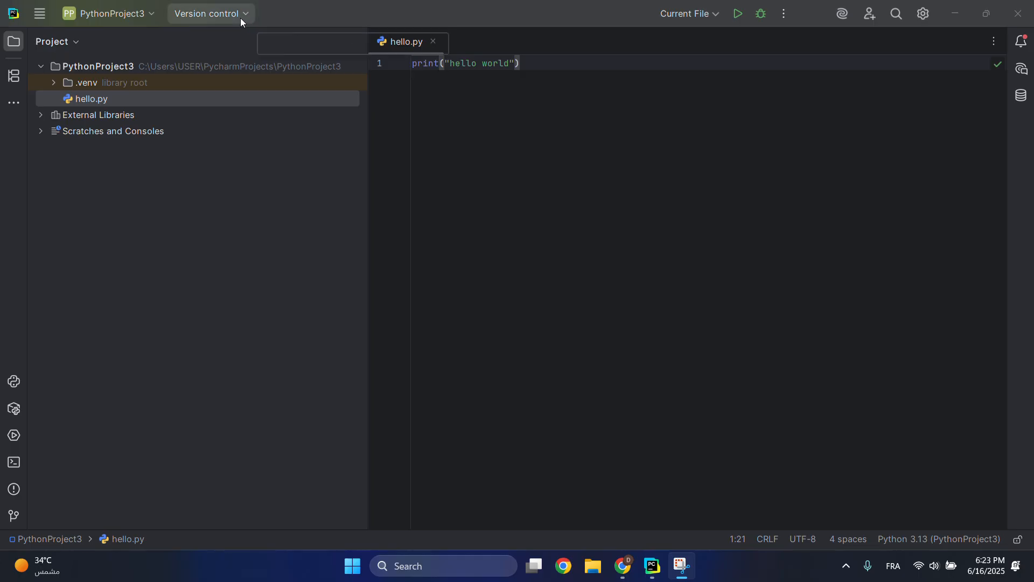
- Start sharing the project on GitHub, then back out of the sharing form
click(210, 13)
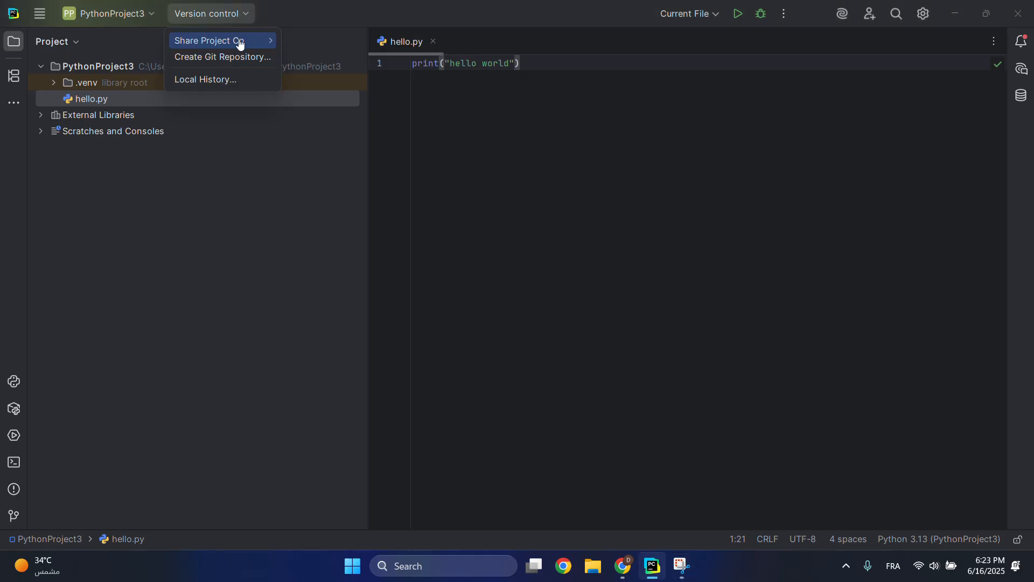
click(207, 40)
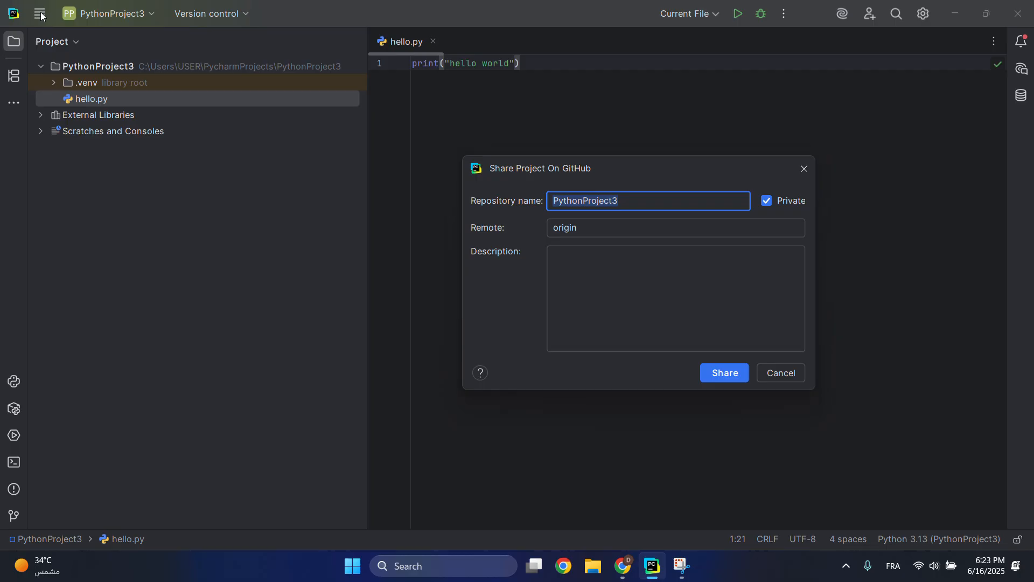
click(779, 372)
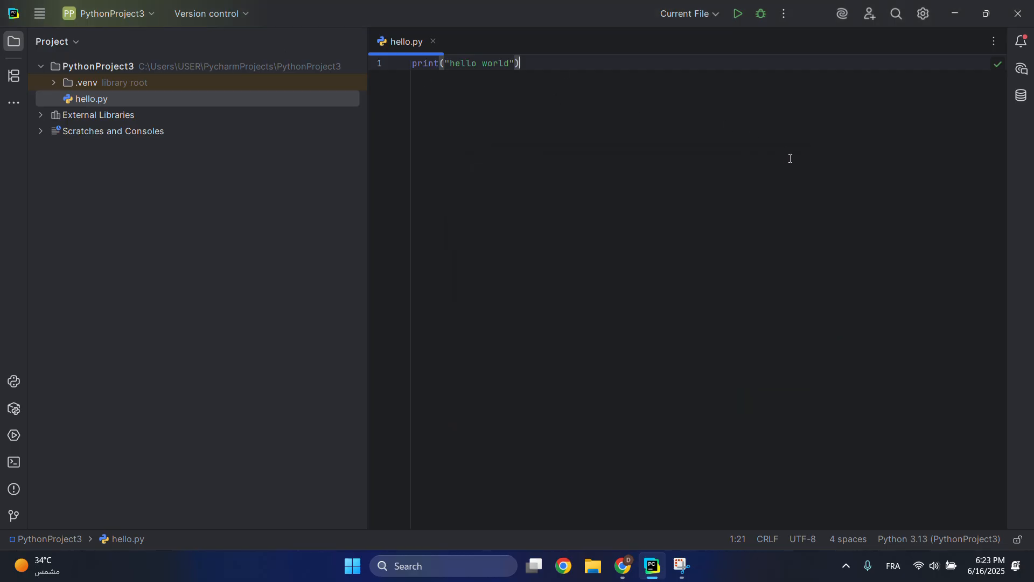
- Check the linked GitHub account in Settings > Version Control > GitHub
click(40, 13)
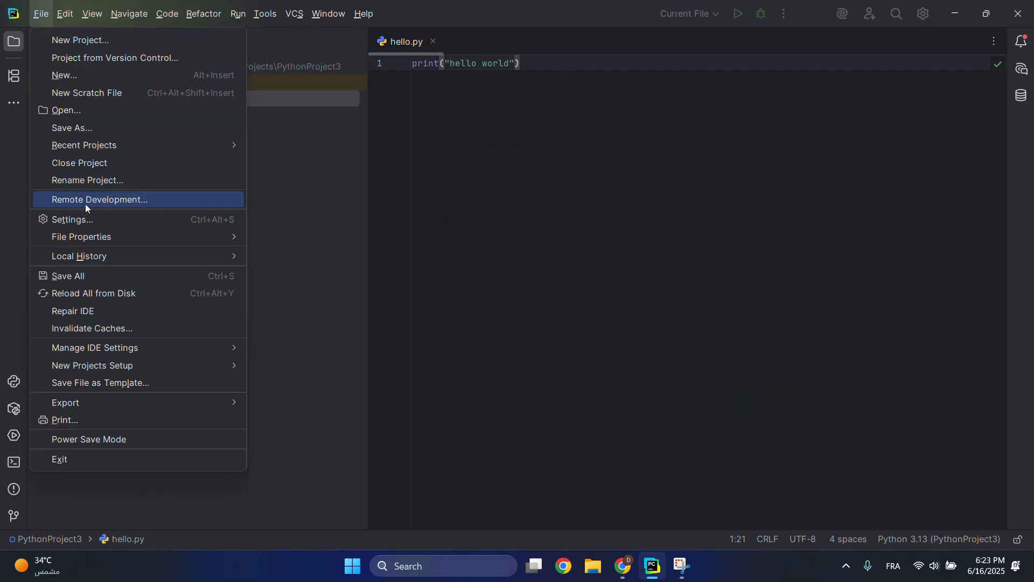
click(71, 219)
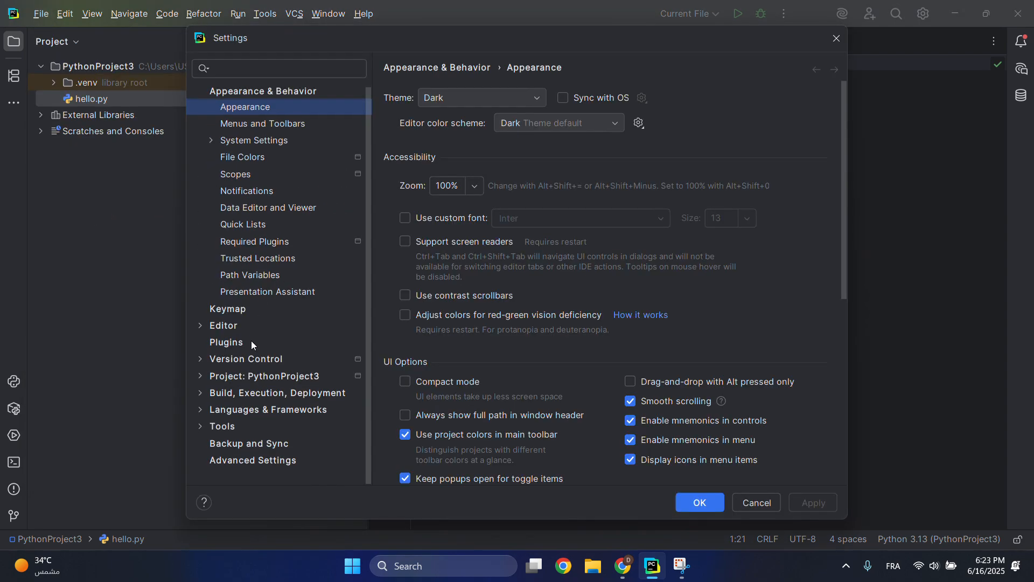
click(246, 358)
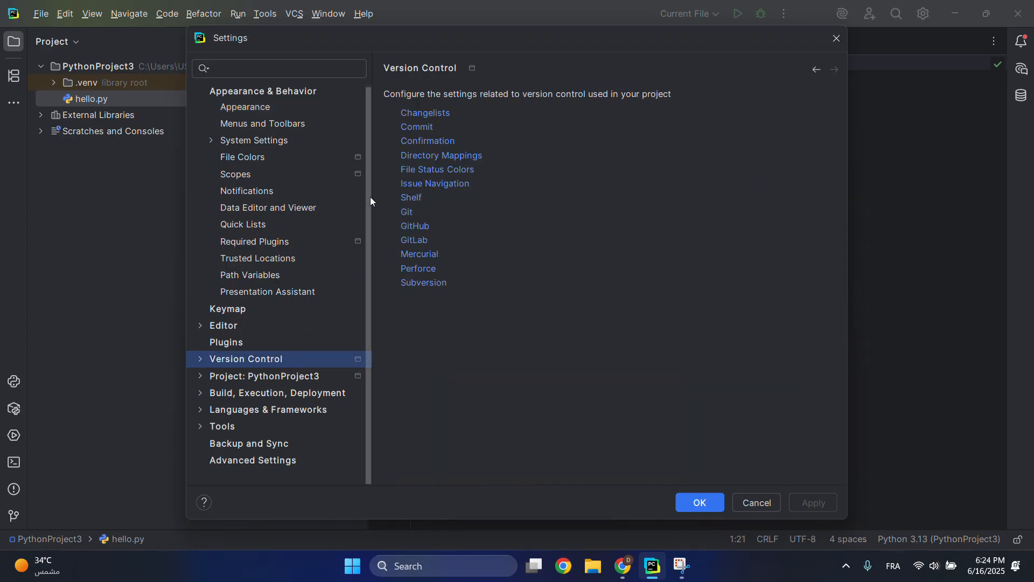
click(414, 225)
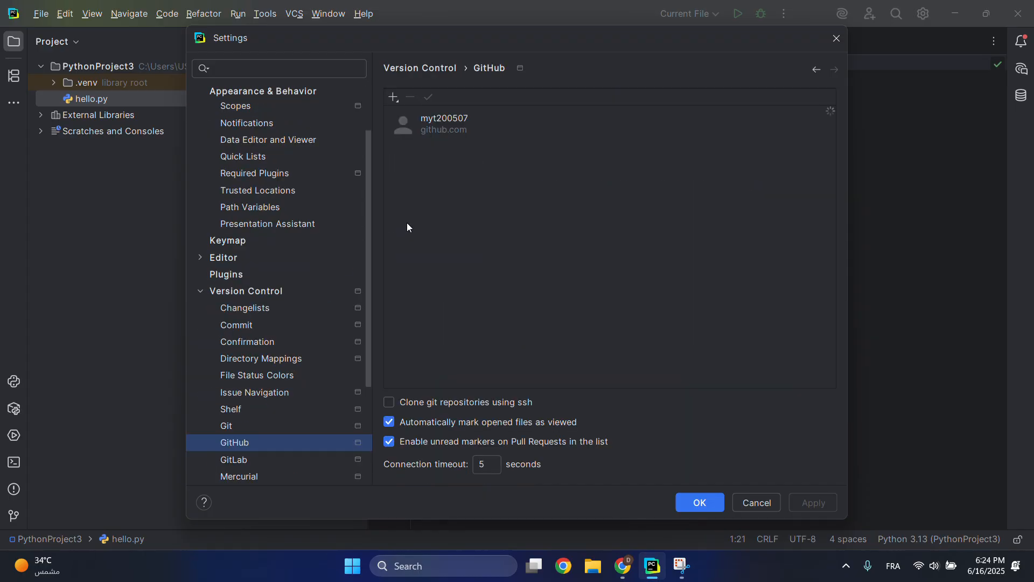
mouse_move(392, 97)
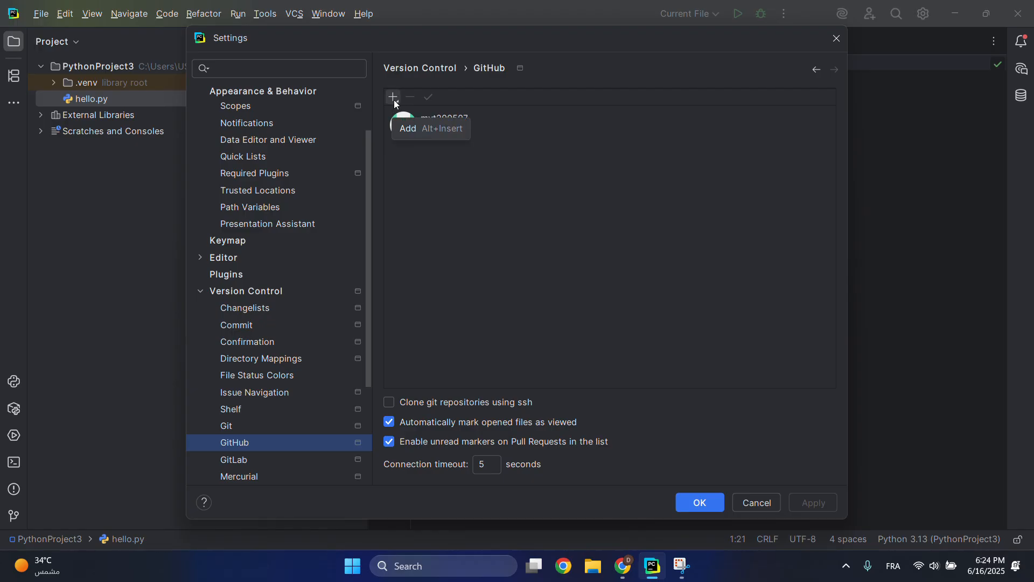
mouse_move(625, 277)
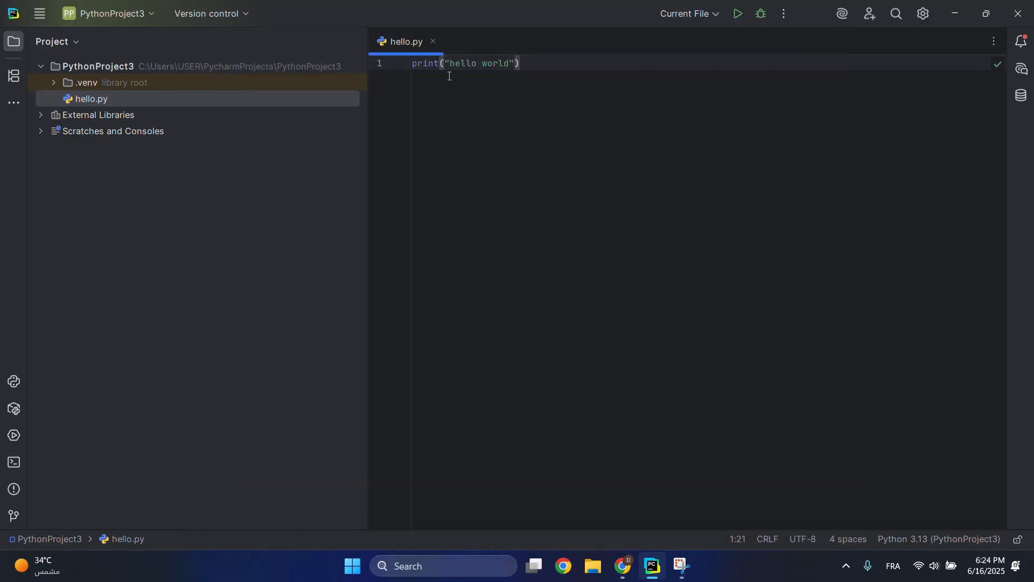
- Share PythonProject3 as a private GitHub repository, adding all files to the initial commit
click(210, 13)
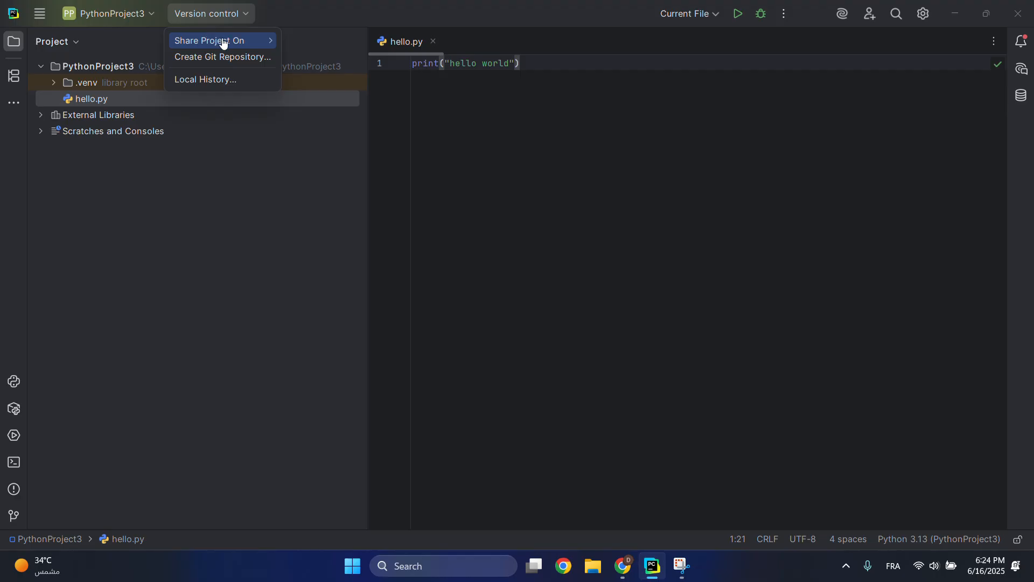
click(213, 40)
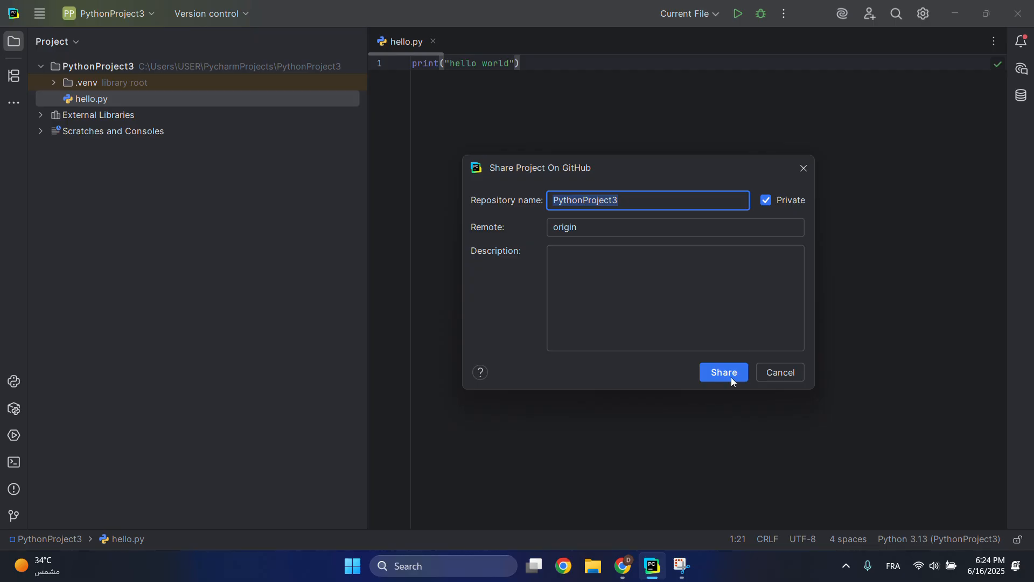
click(723, 372)
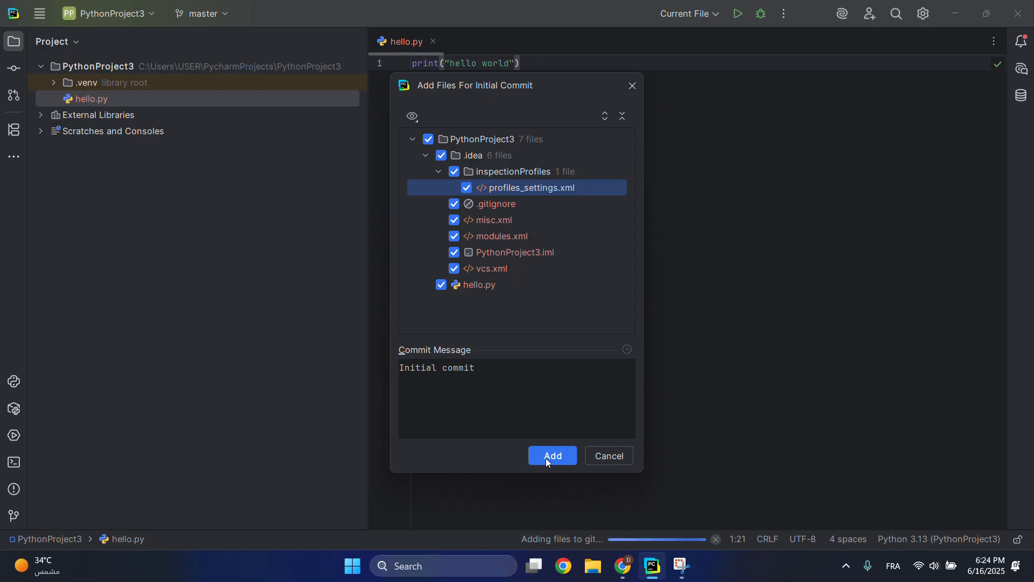
click(552, 455)
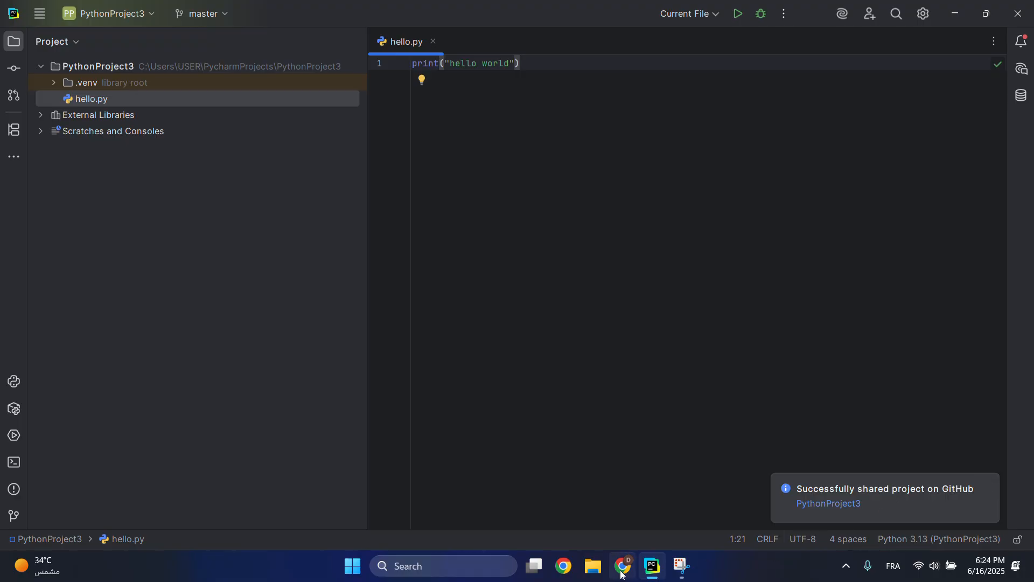
- In the browser, go to the GitHub profile and list the account's repositories
click(621, 565)
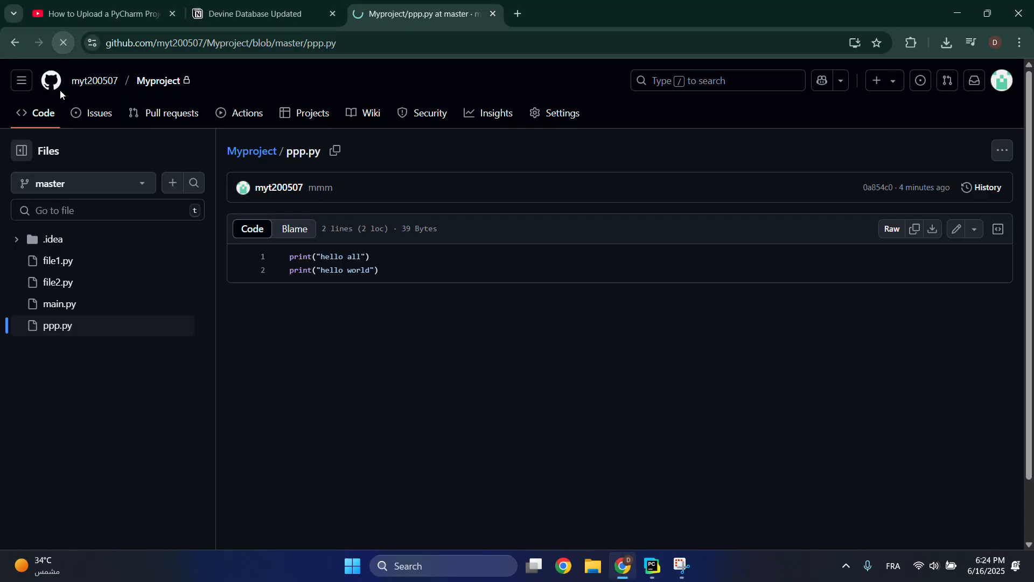
click(94, 80)
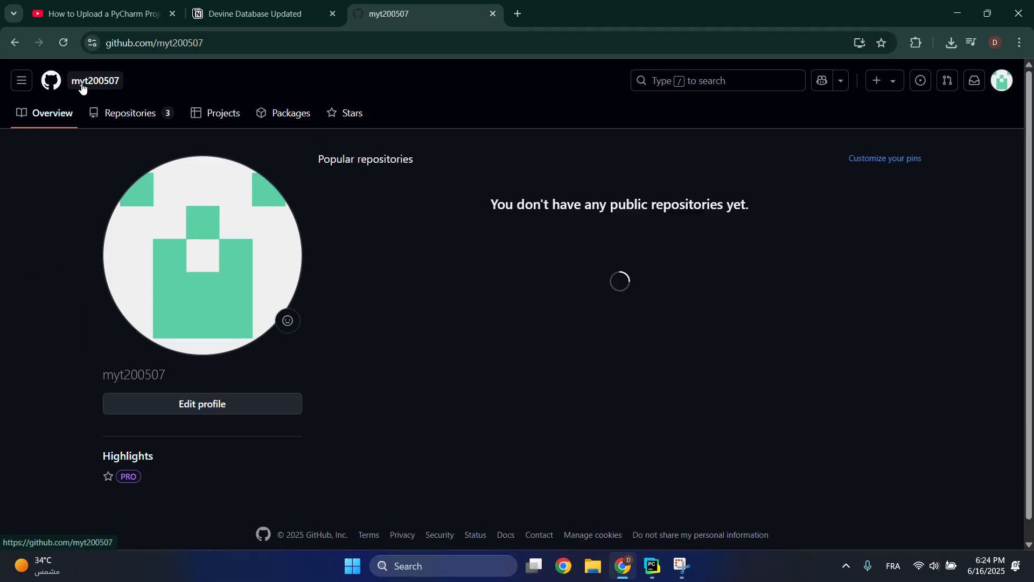
scroll(down, 3)
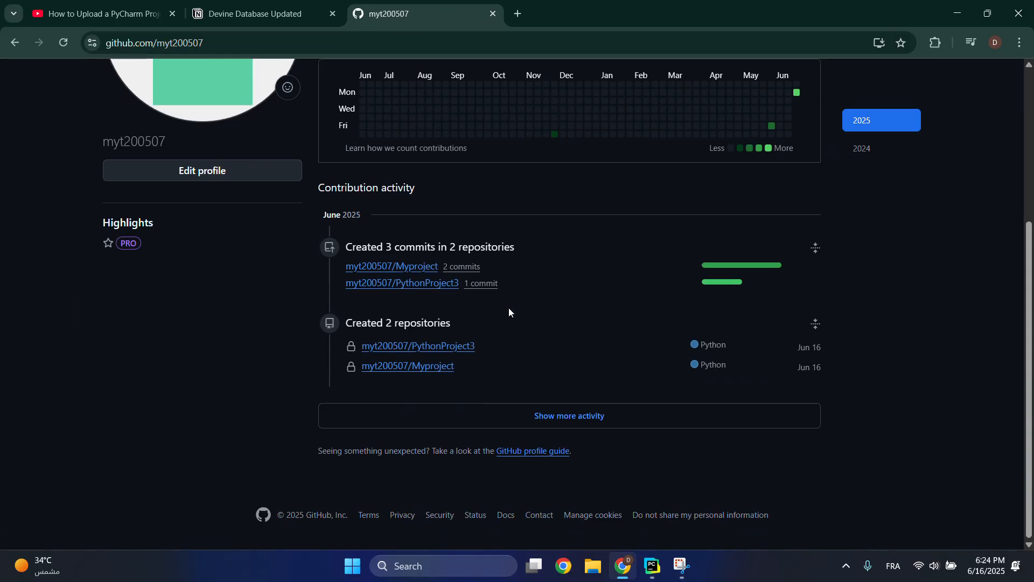
scroll(up, 3)
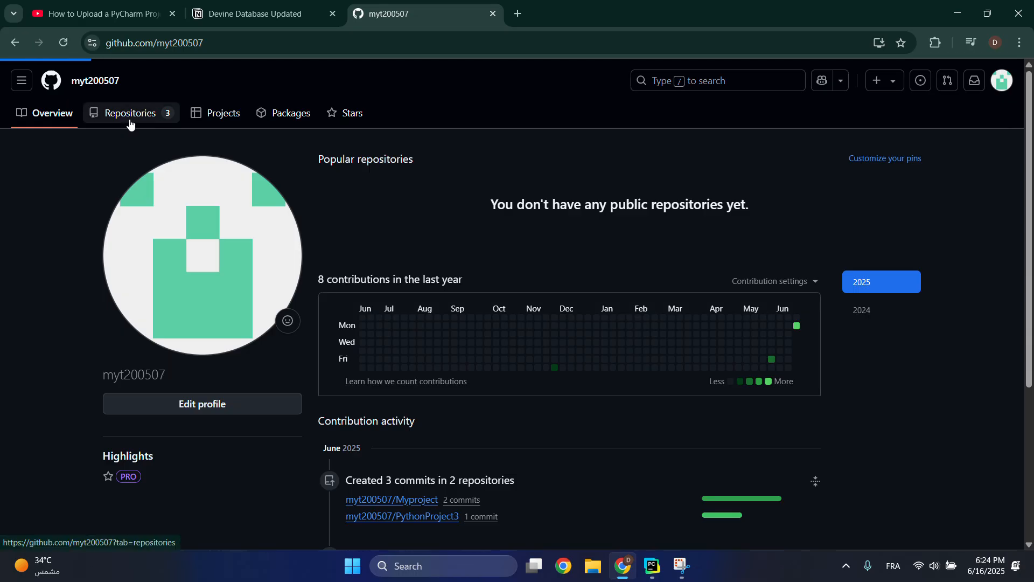
click(131, 113)
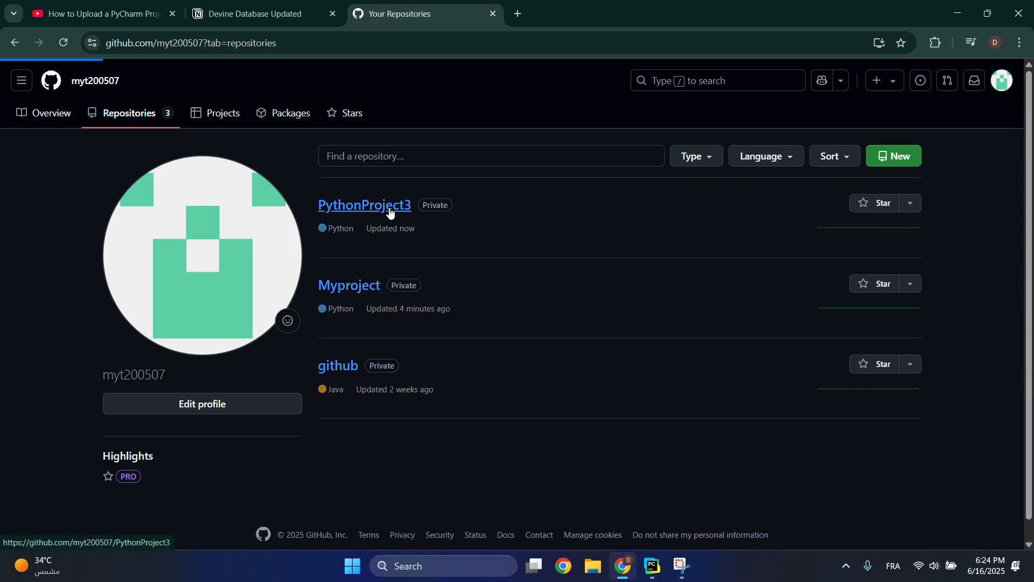
- View the PythonProject3 repository with .idea and hello.py, then return to PyCharm
click(363, 205)
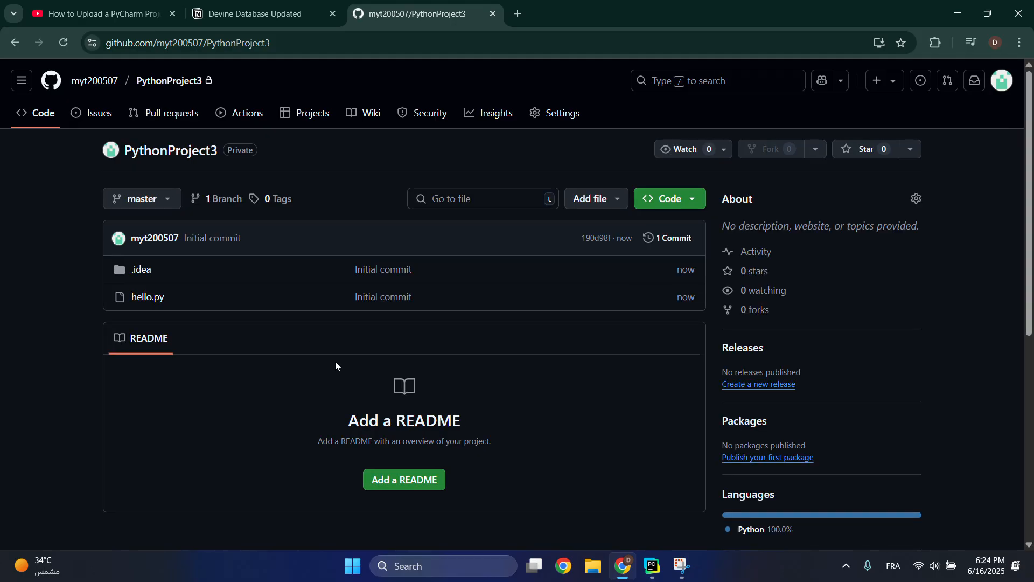
mouse_move(624, 480)
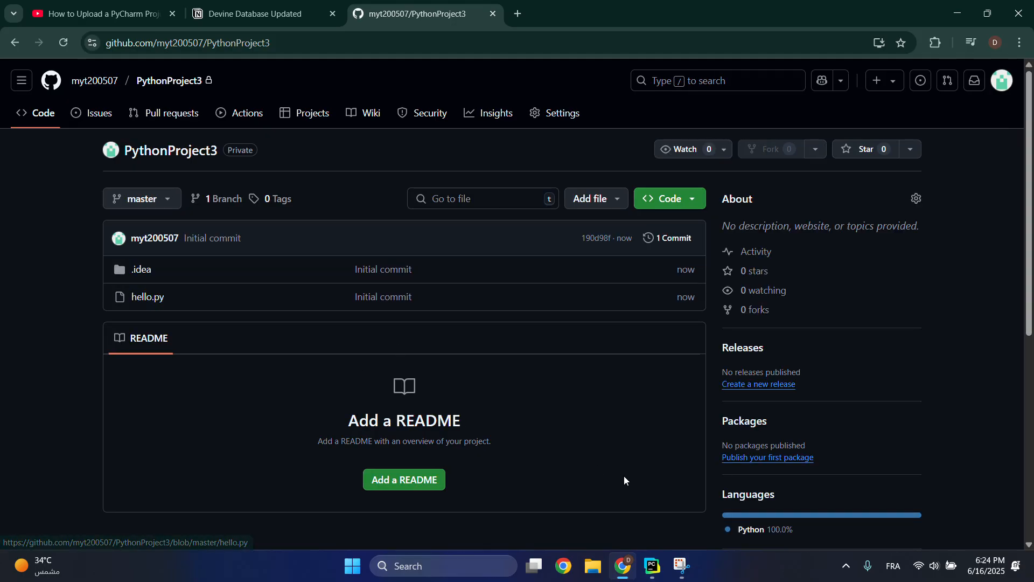
click(650, 565)
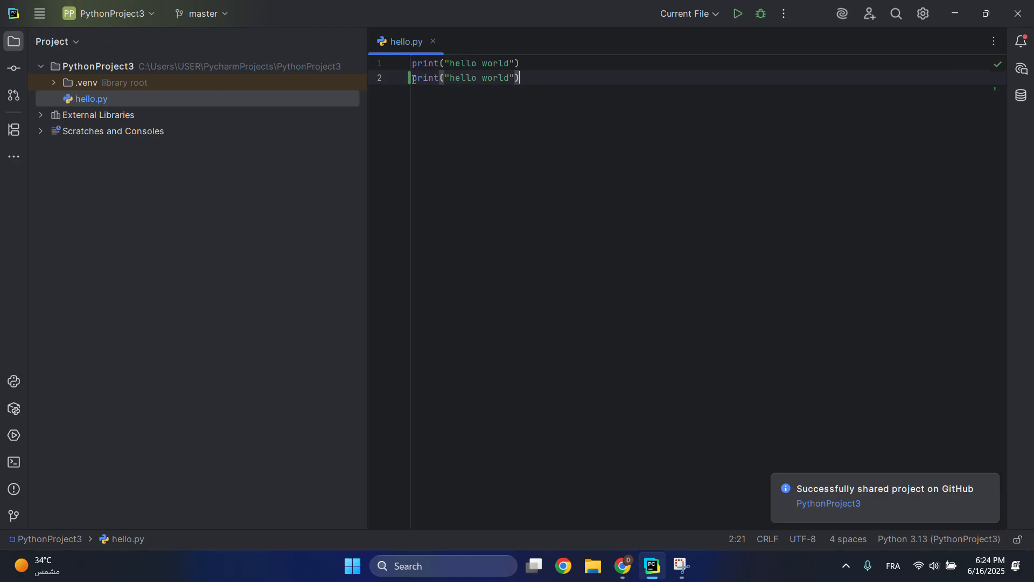
mouse_move(36, 81)
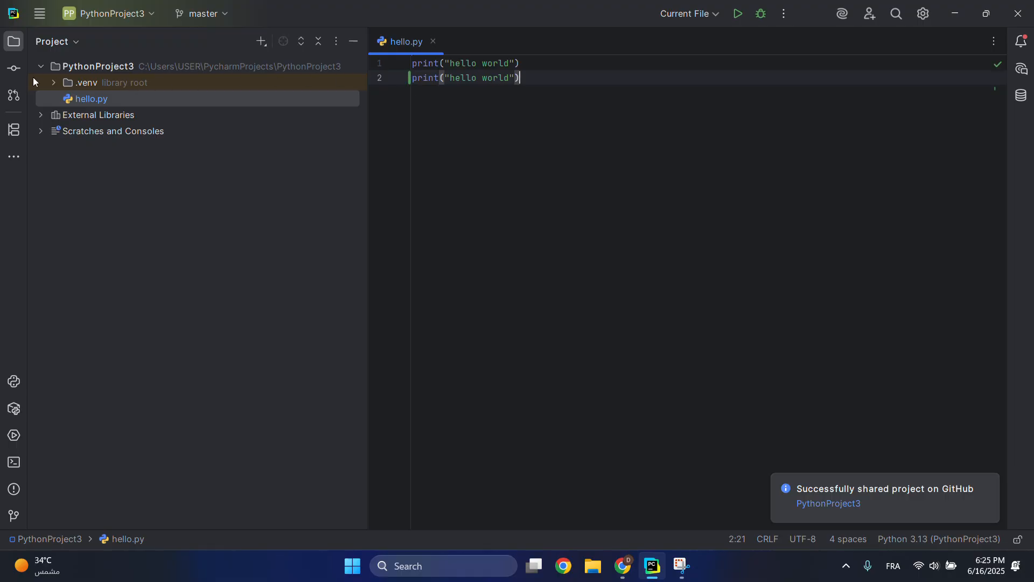
- Commit the hello.py change with message 'inii' and push it to origin/master
click(13, 67)
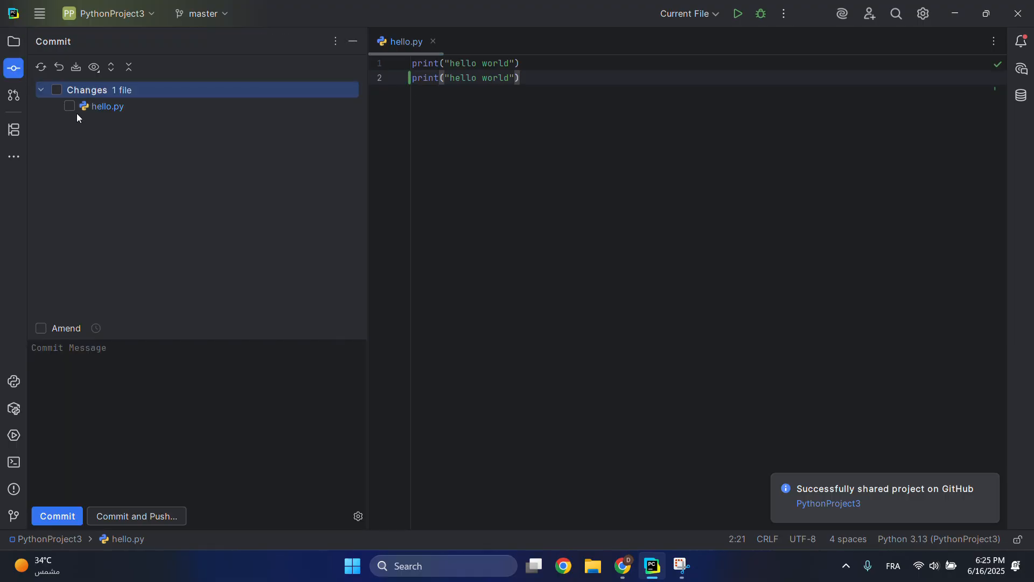
click(70, 106)
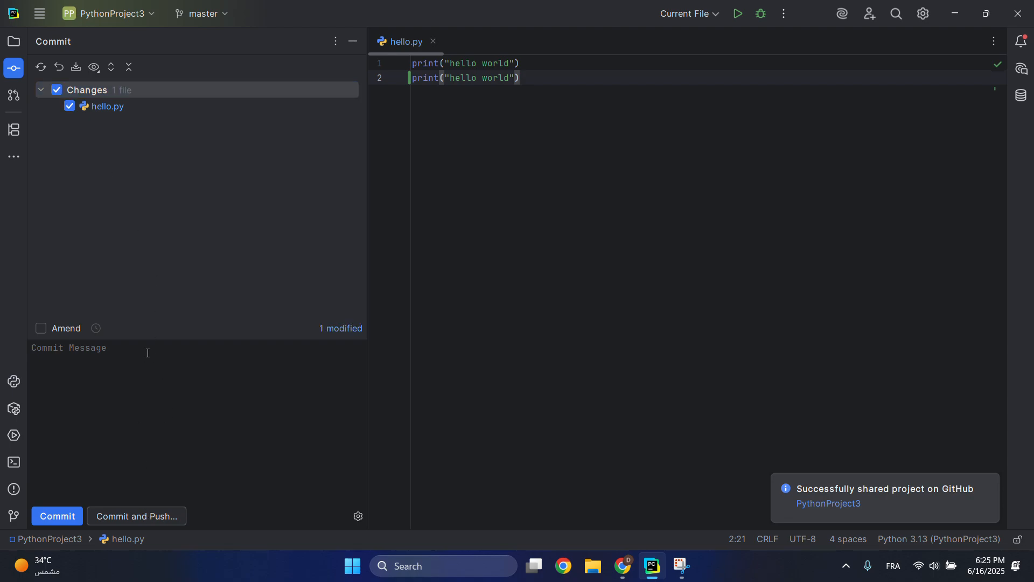
text(inii)
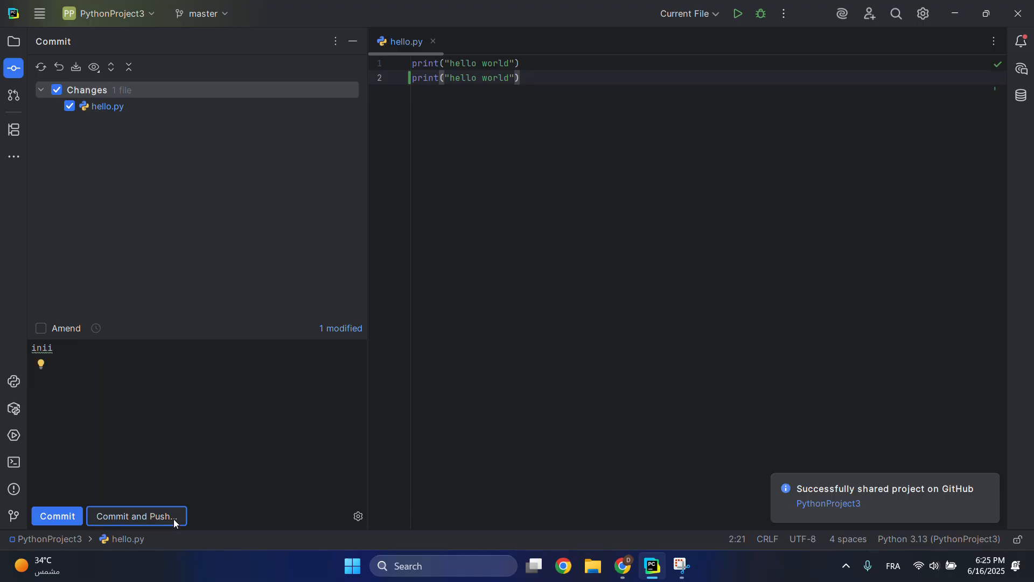
click(135, 516)
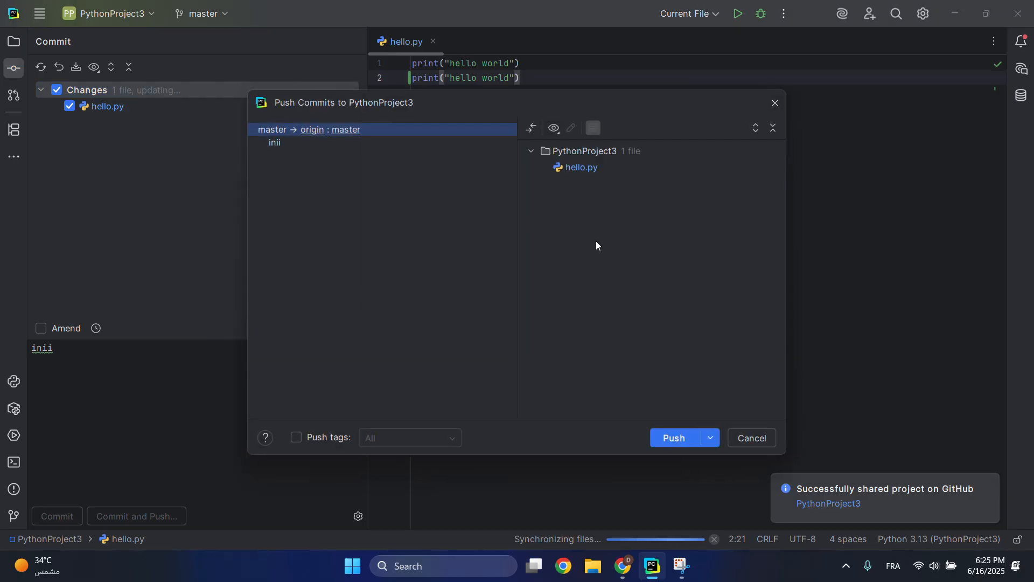
click(673, 437)
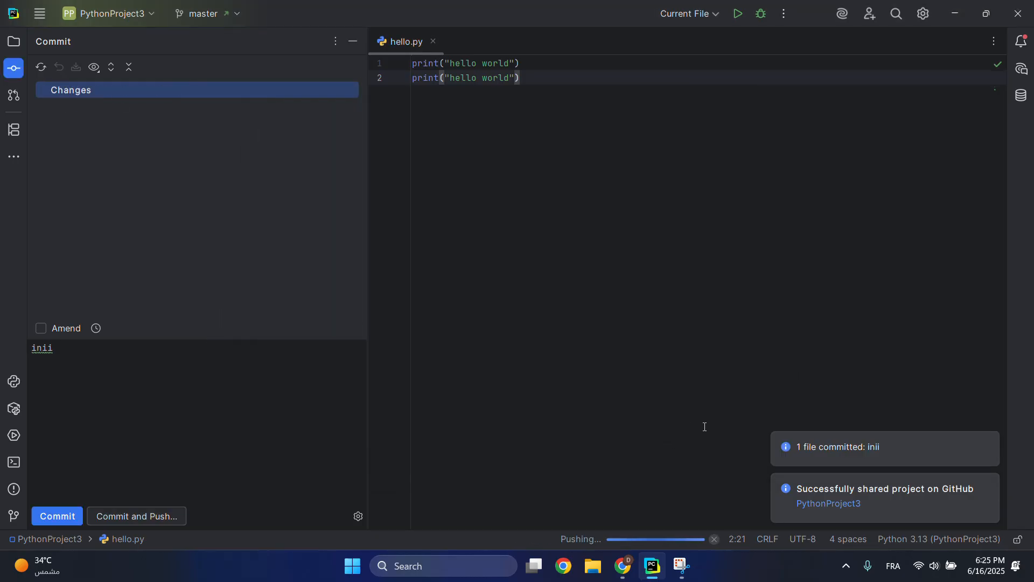
mouse_move(584, 544)
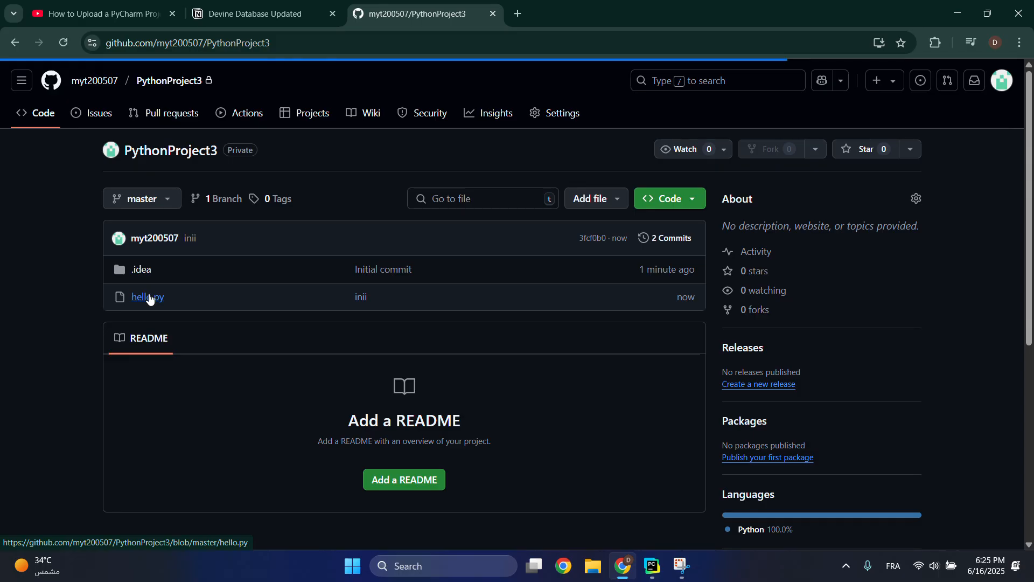
- View the pushed hello.py on GitHub showing both print lines
click(146, 297)
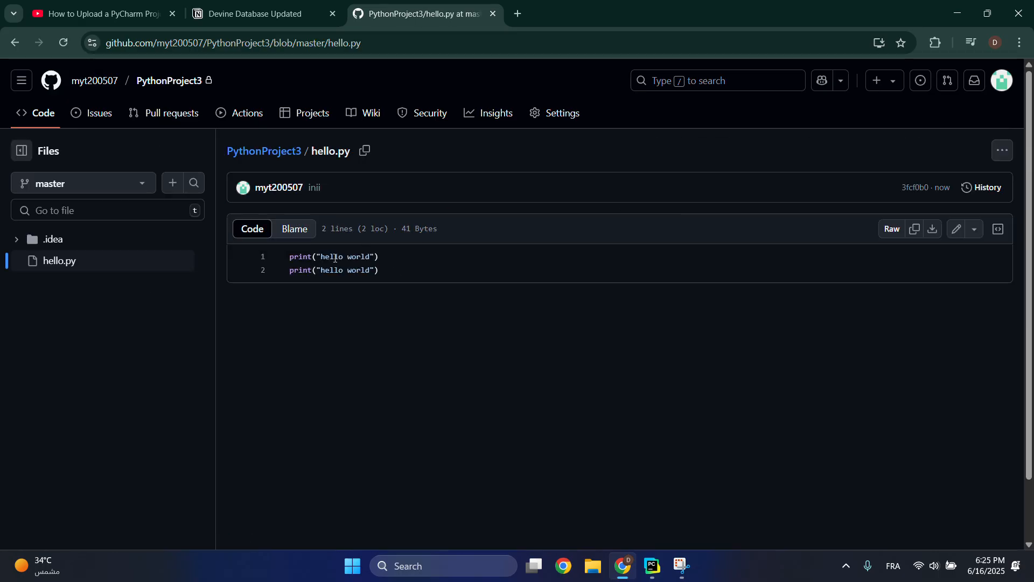
mouse_move(650, 566)
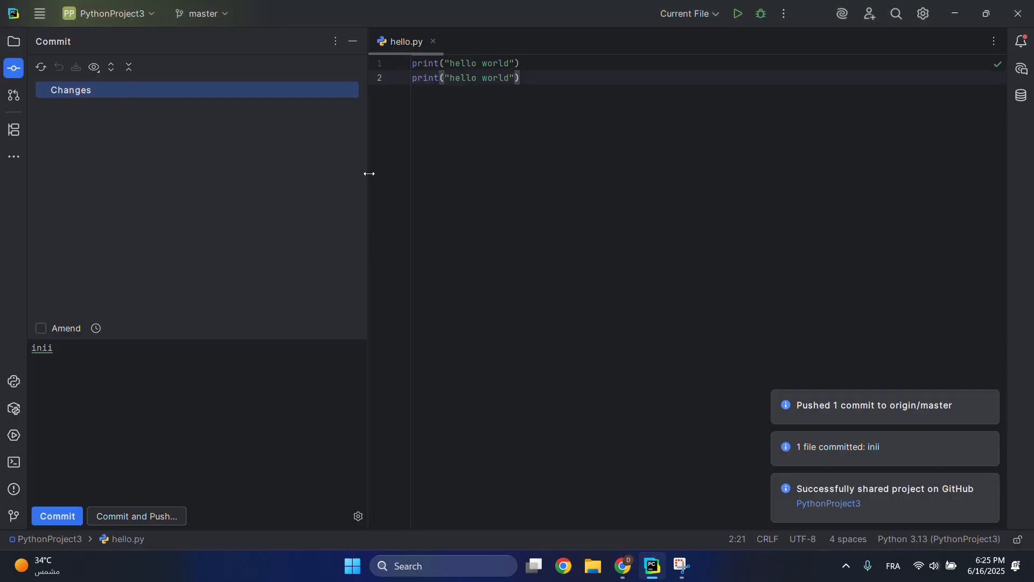
mouse_move(372, 118)
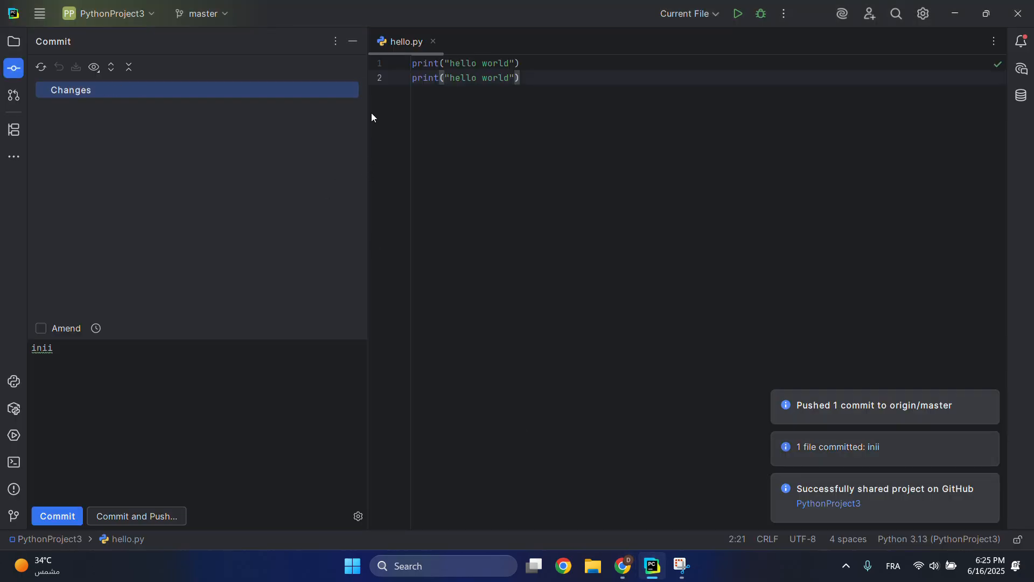